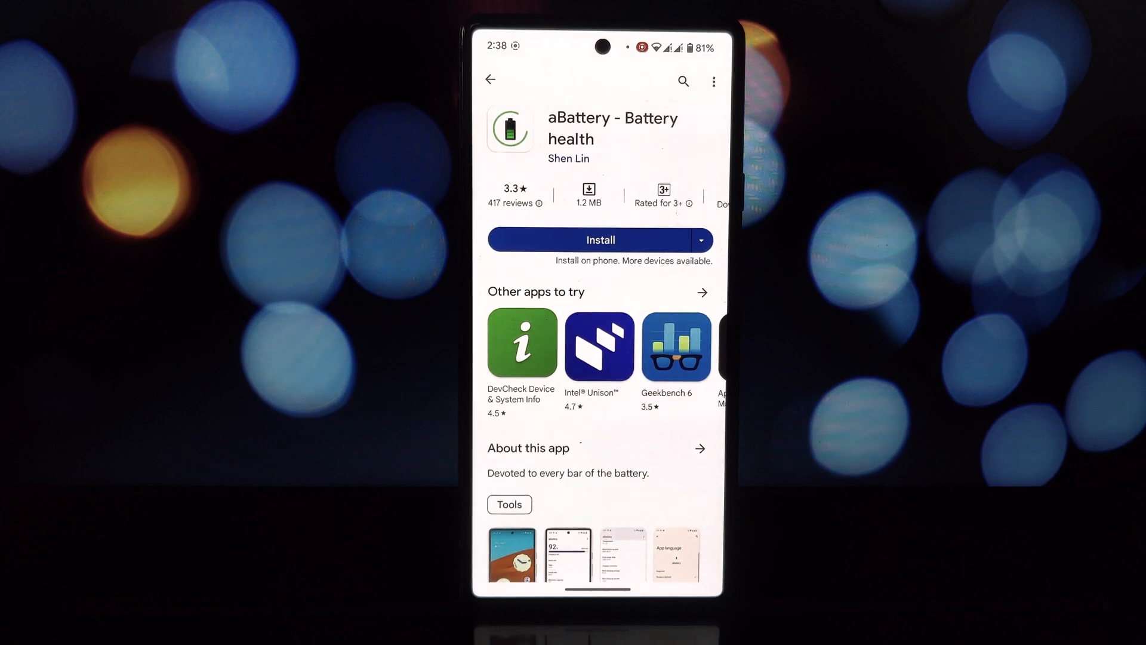
Install aBattery - Battery health by Shen Lin from its Play Store page.
{"action": "left_click", "coordinate": [600, 240]}
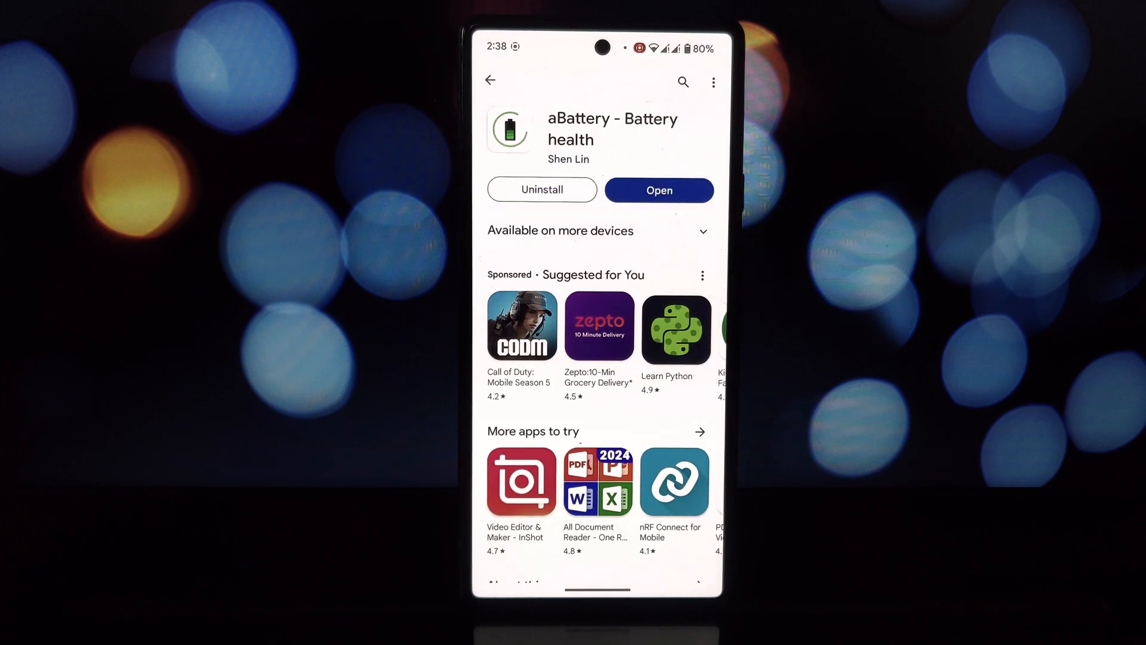
Switch to the Shizuku app, running version 13.5 with root.
{"action": "left_click", "coordinate": [658, 190]}
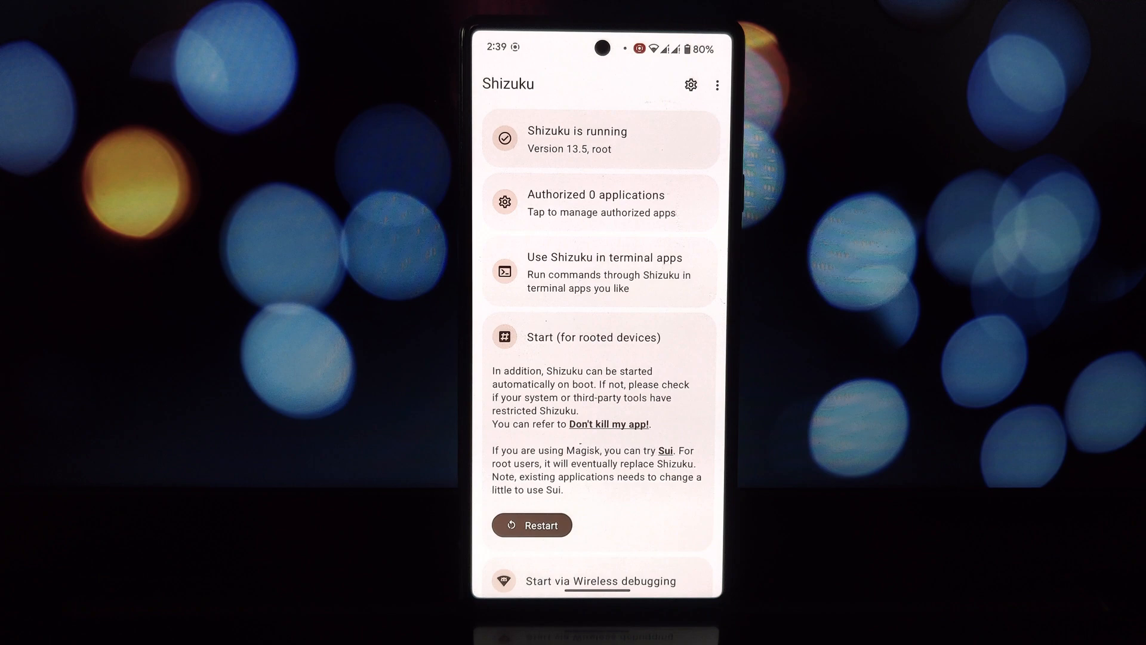
Launch aBattery from Shizuku so its Shizuku access request appears.
{"action": "scroll", "scroll_direction": "down", "scroll_amount": 3}
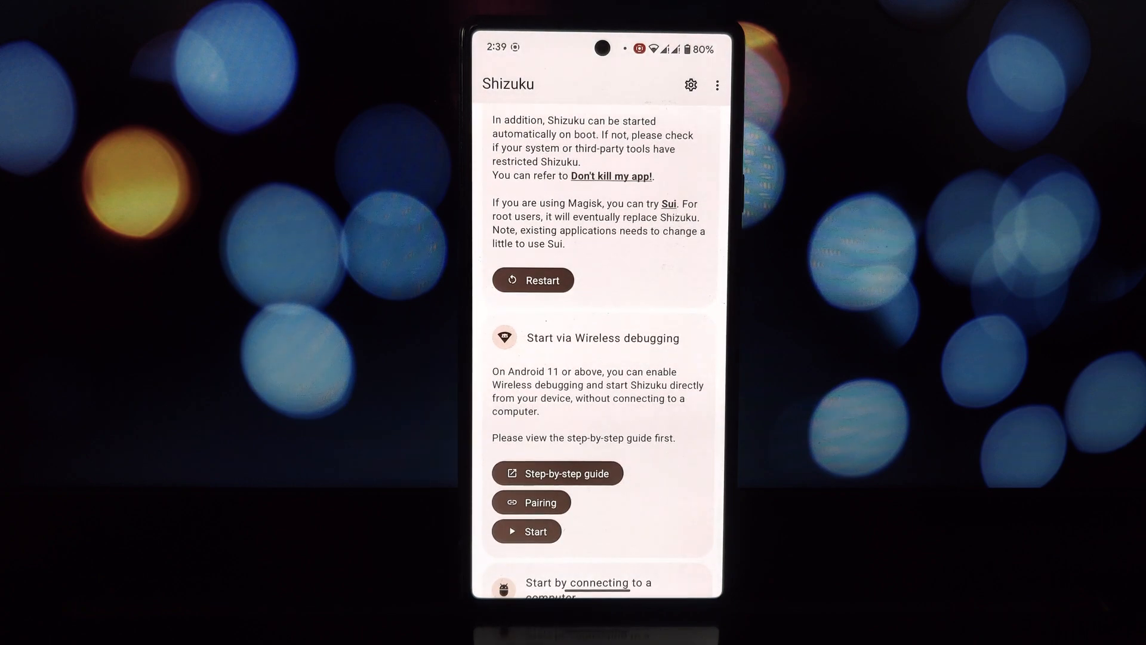
{"action": "scroll", "scroll_direction": "down", "scroll_amount": 3}
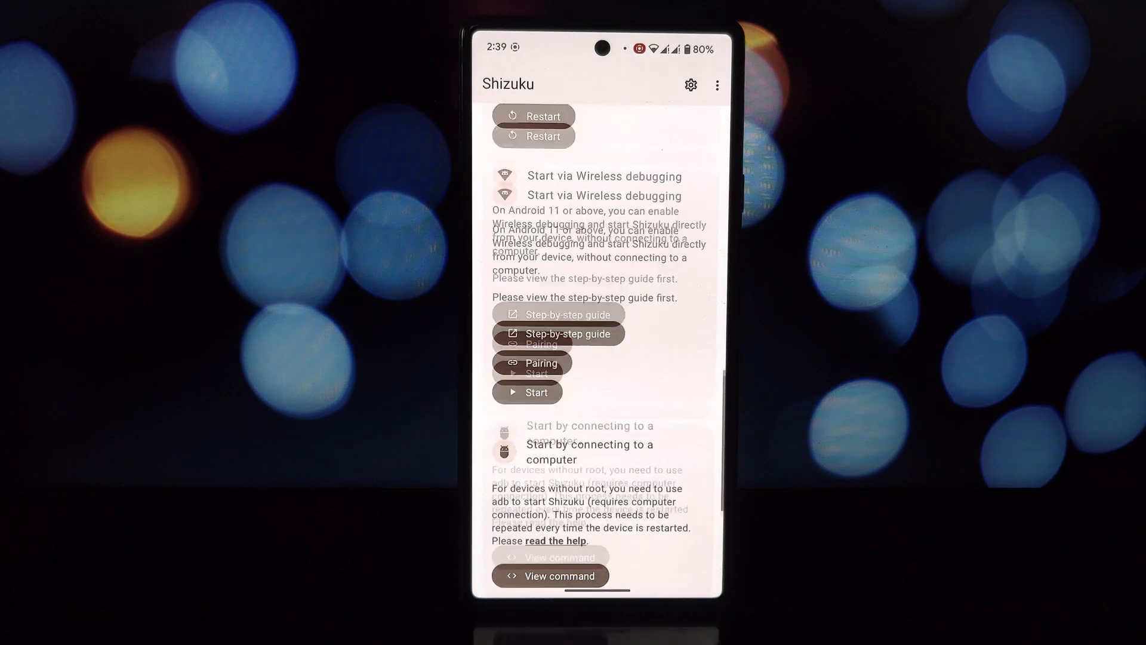
{"action": "left_click", "coordinate": [526, 393]}
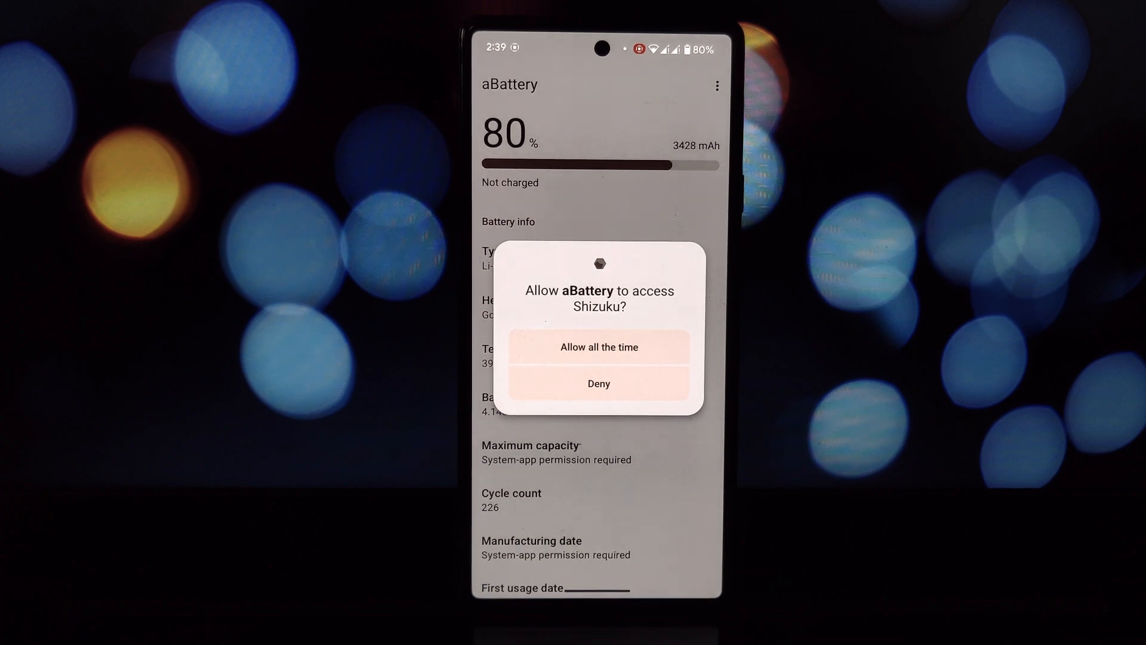
Allow aBattery Shizuku access all the time and view 94% capacity, 226 cycles, 2021-10-16 date.
{"action": "left_click", "coordinate": [598, 346]}
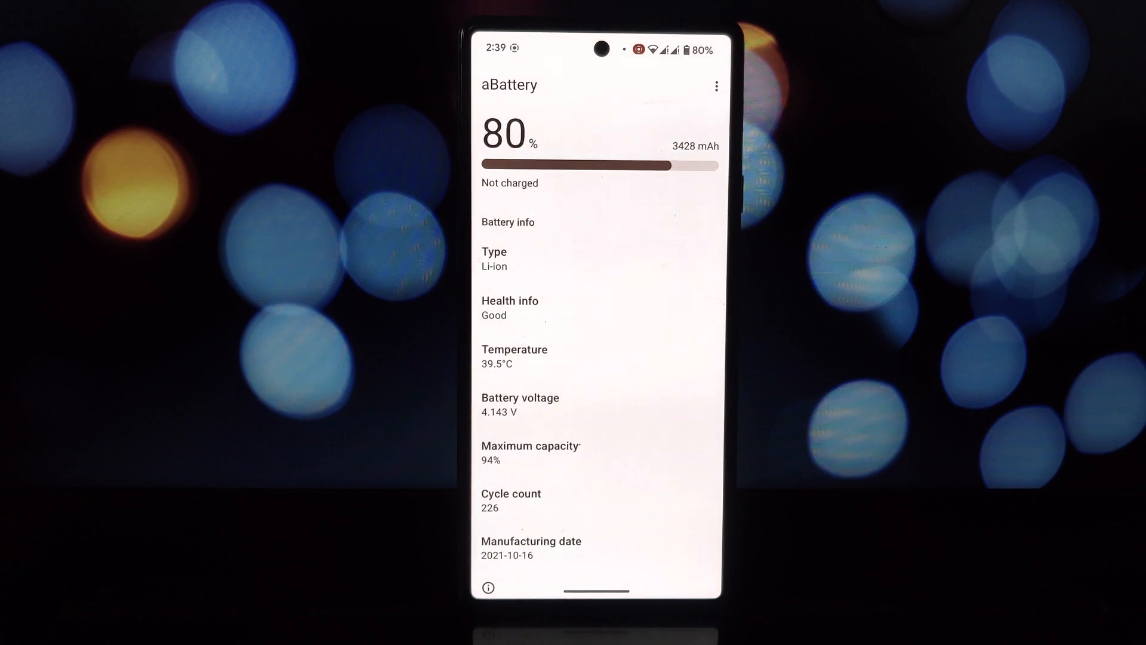
{"action": "scroll", "scroll_direction": "down", "scroll_amount": 3}
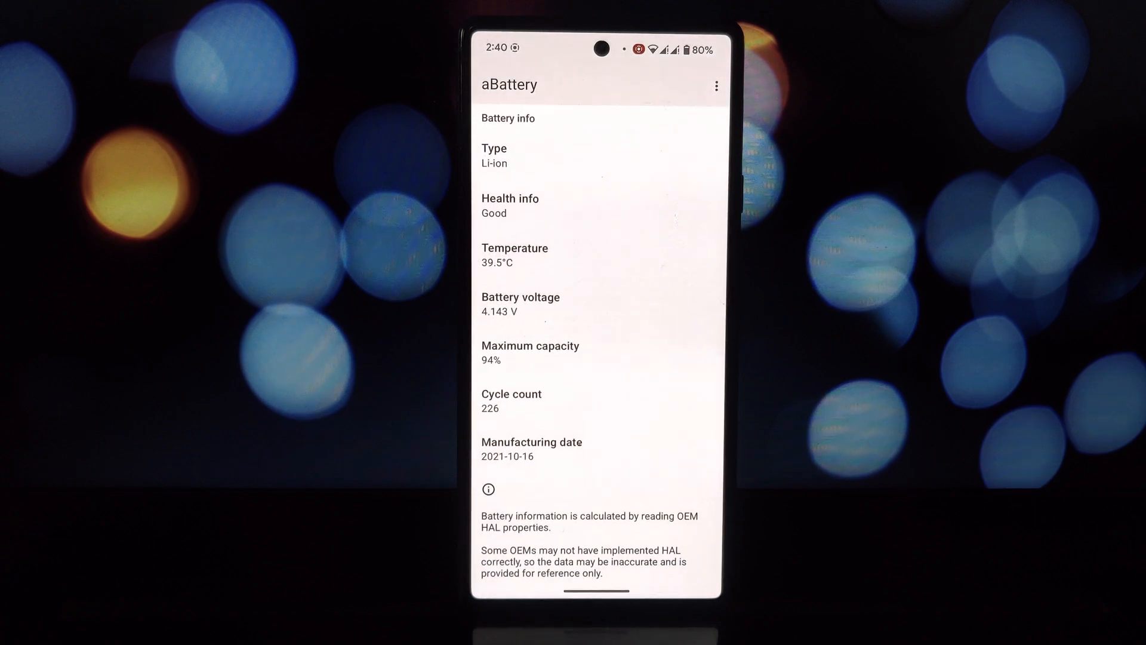